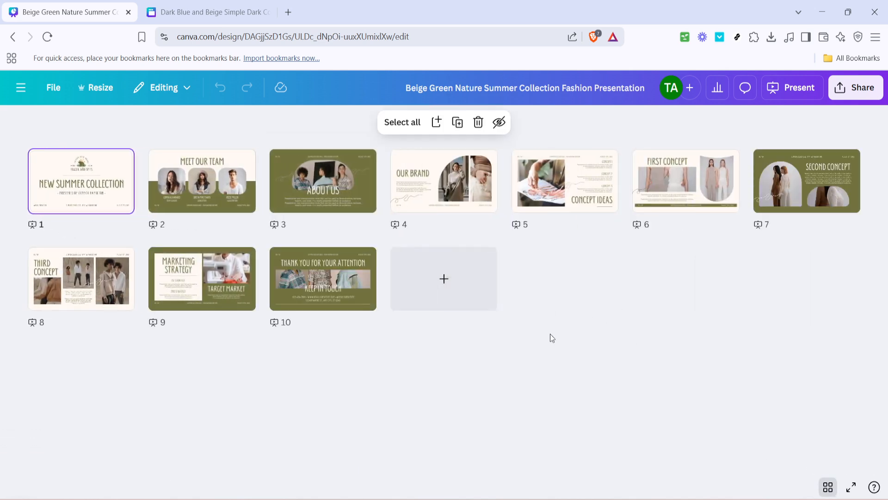
{"action": "mouse_move", "coordinate": [794, 440]}
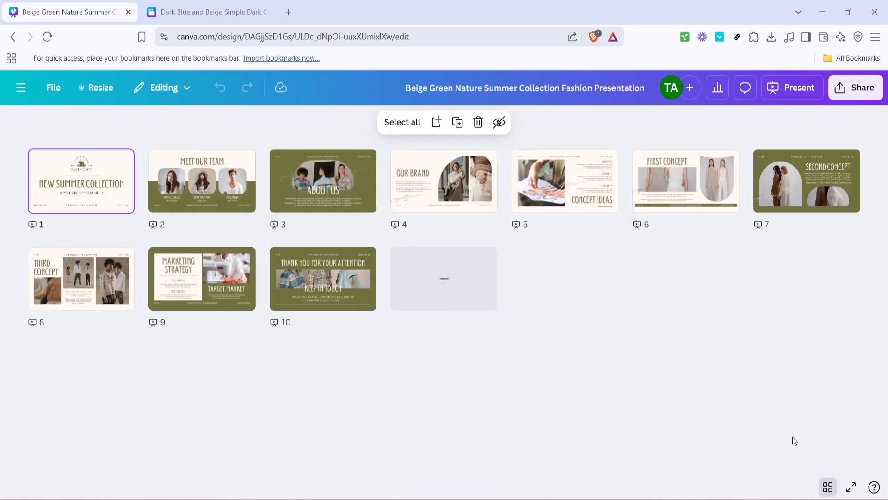
{"action": "mouse_move", "coordinate": [827, 486]}
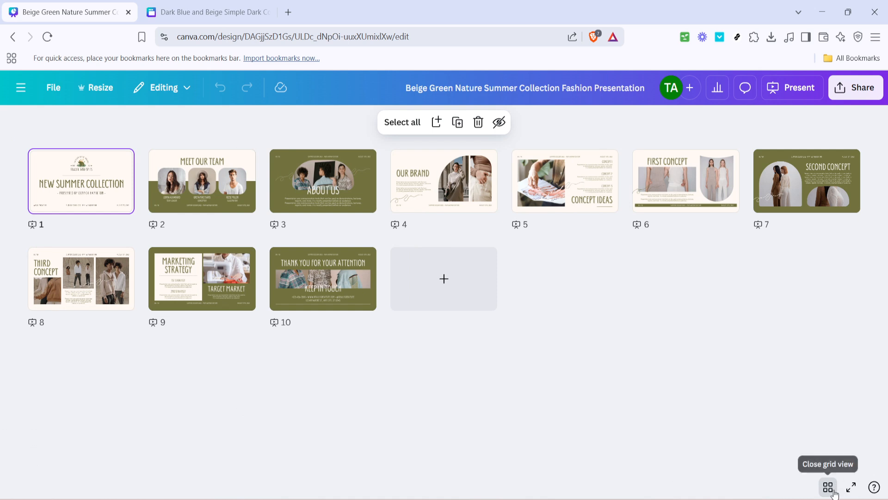
{"action": "mouse_move", "coordinate": [713, 375]}
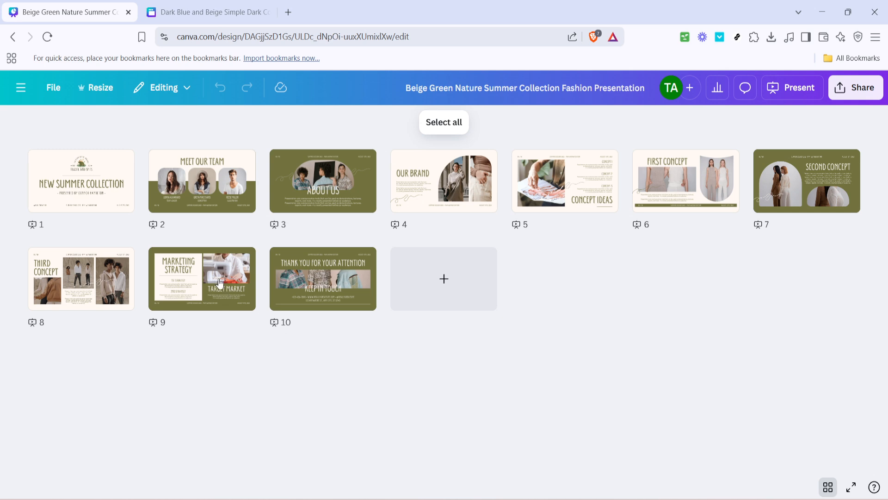
{"action": "mouse_move", "coordinate": [211, 196]}
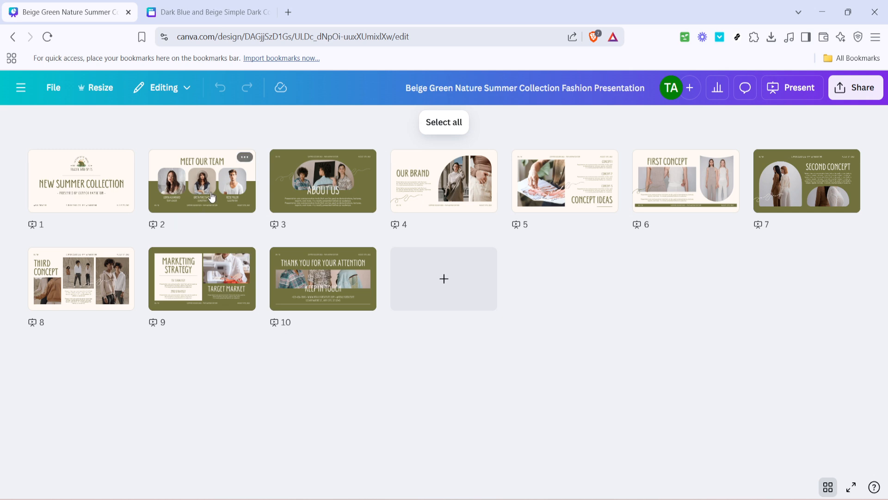
Select slides 8 to 10 of the fashion presentation, starting at Third Concept.
{"action": "left_click", "coordinate": [322, 278]}
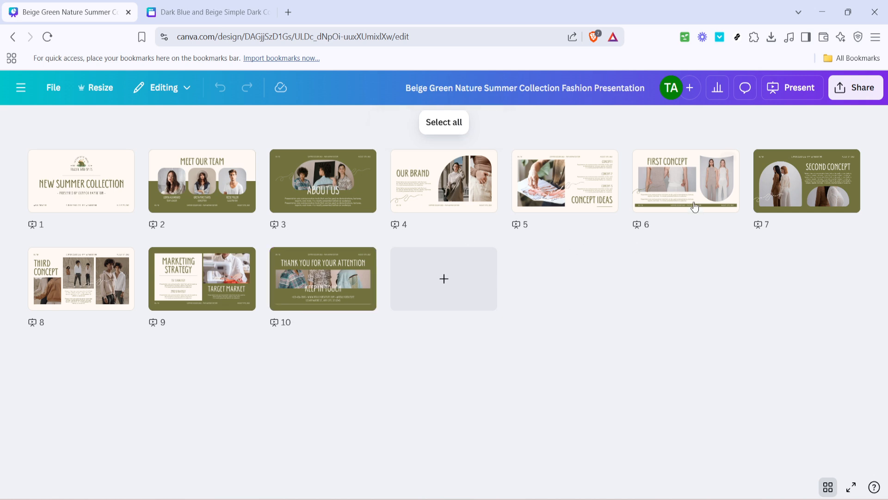
{"action": "mouse_move", "coordinate": [596, 286]}
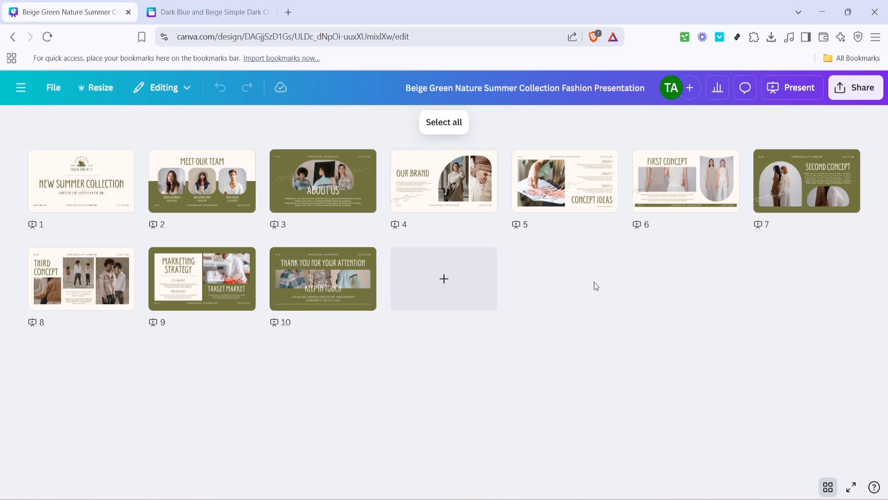
{"action": "mouse_move", "coordinate": [108, 281]}
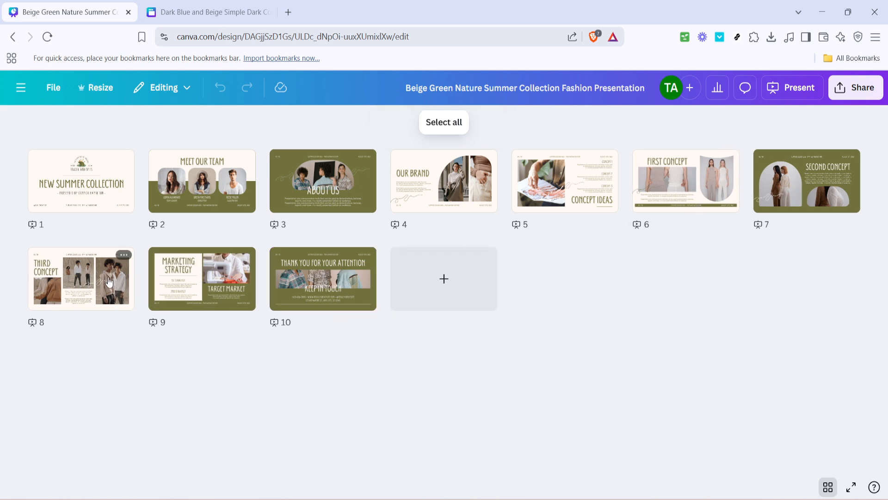
{"action": "left_click", "coordinate": [81, 278]}
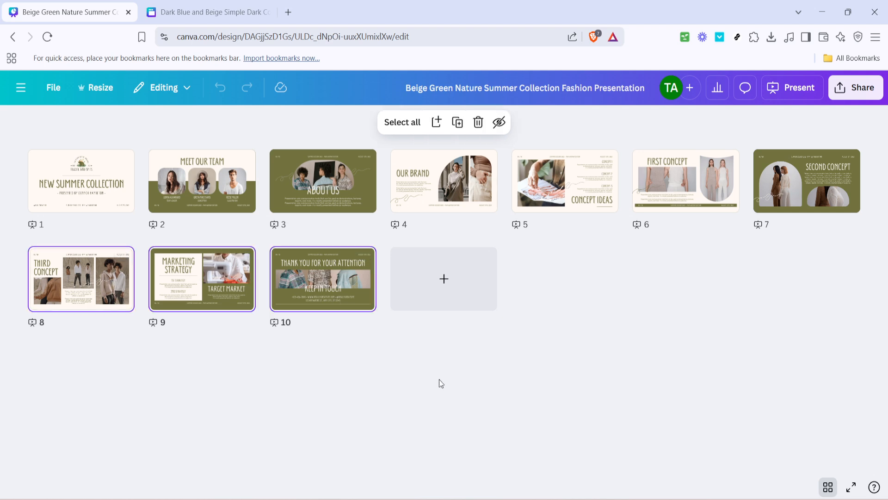
{"action": "mouse_move", "coordinate": [444, 381]}
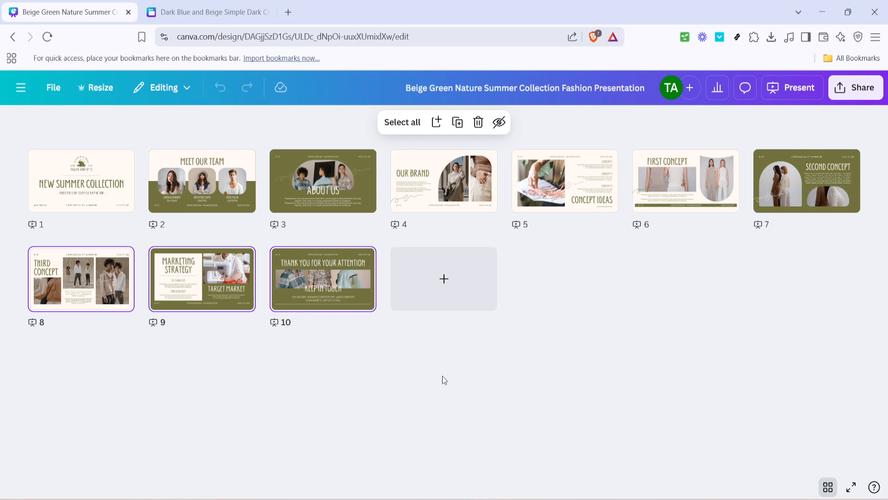
Switch to the Dark Blue and Beige Consultancy Portfolio tab and select page 5, Contact Details.
{"action": "left_click", "coordinate": [207, 12]}
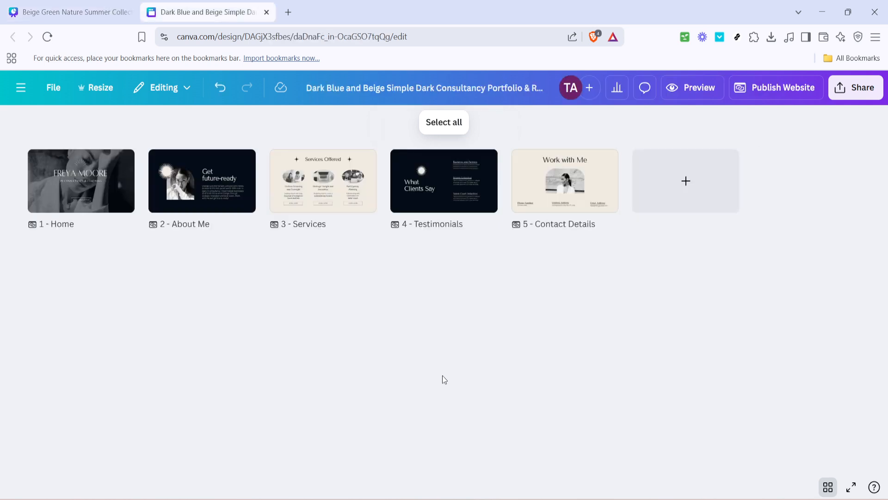
{"action": "mouse_move", "coordinate": [476, 354]}
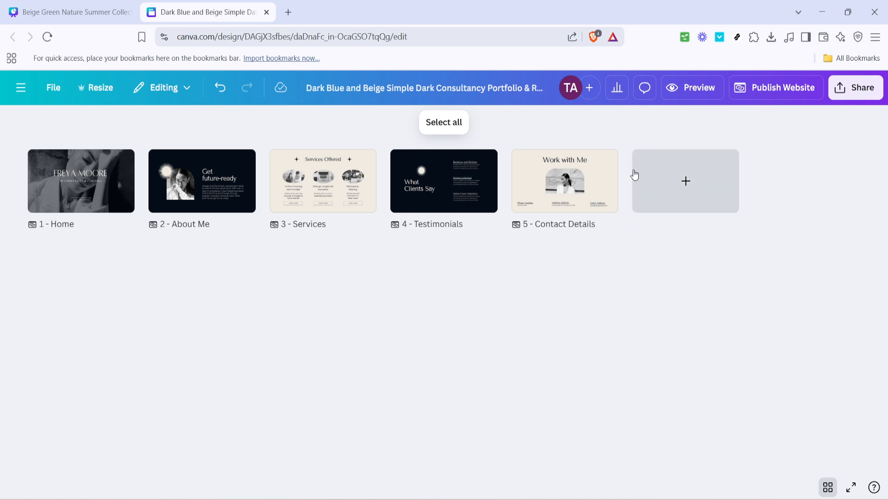
{"action": "left_click", "coordinate": [563, 180]}
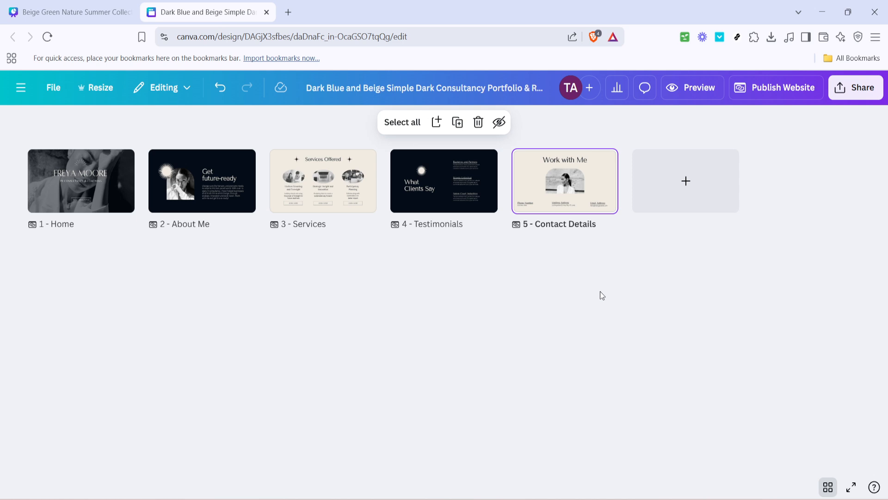
{"action": "mouse_move", "coordinate": [576, 277]}
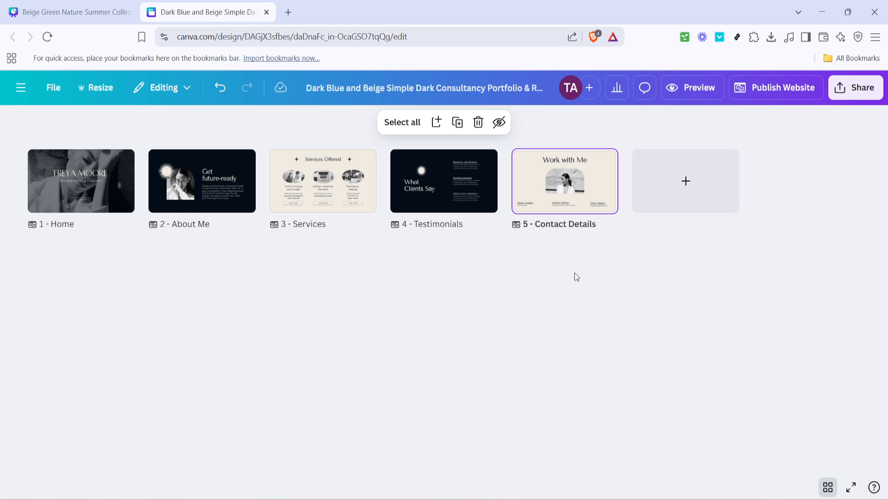
{"action": "mouse_move", "coordinate": [568, 276]}
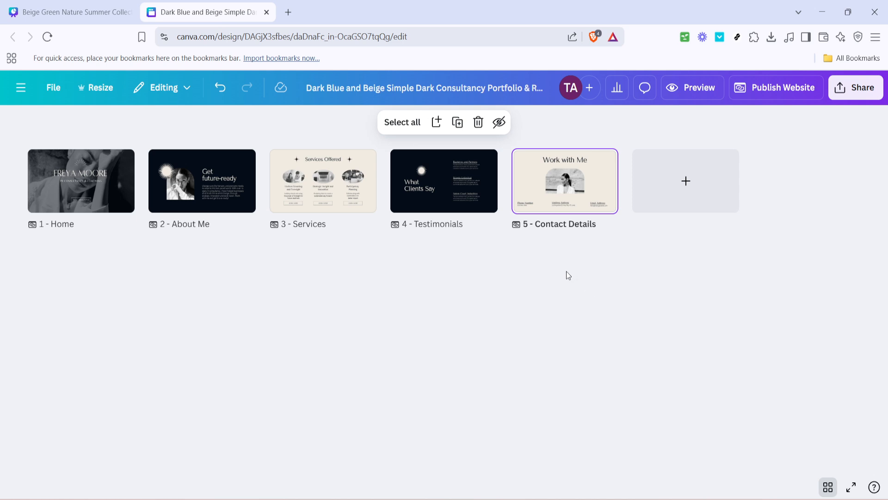
{"action": "mouse_move", "coordinate": [554, 277]}
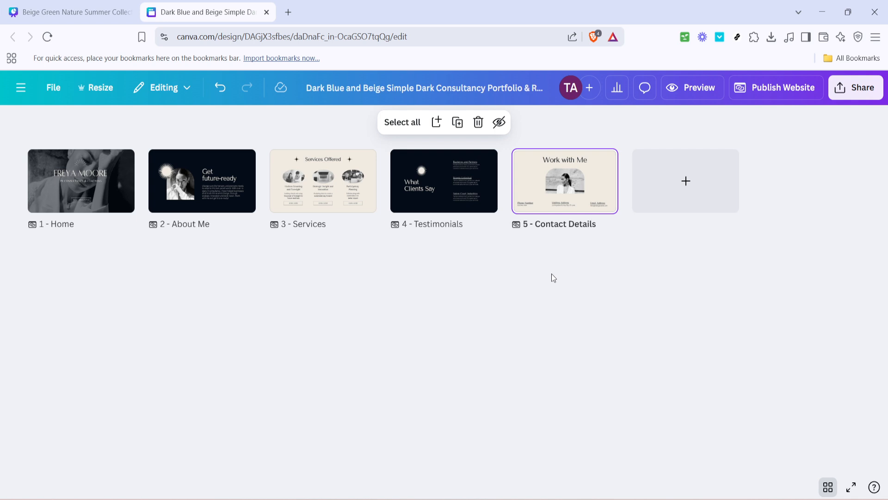
{"action": "mouse_move", "coordinate": [551, 278]}
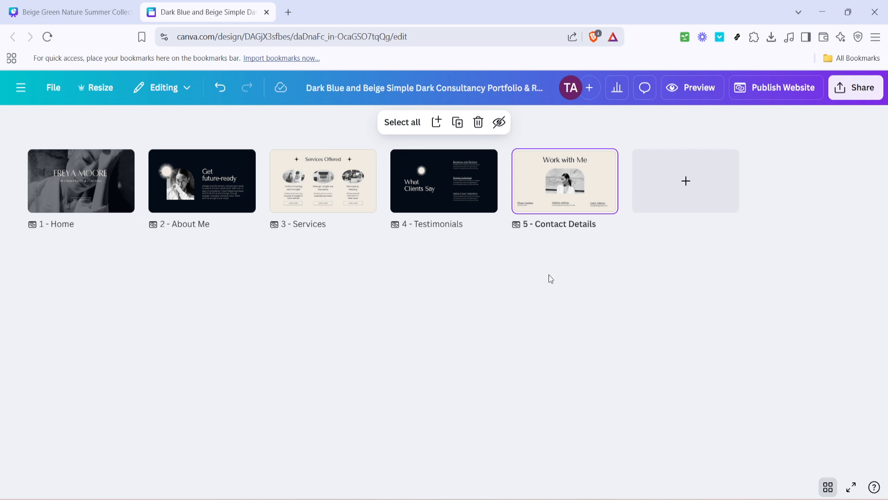
{"action": "mouse_move", "coordinate": [626, 205]}
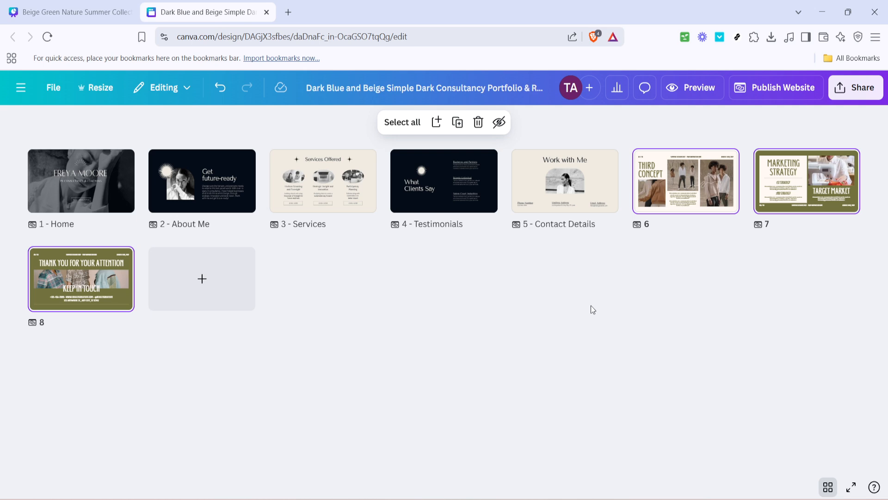
{"action": "mouse_move", "coordinate": [590, 301]}
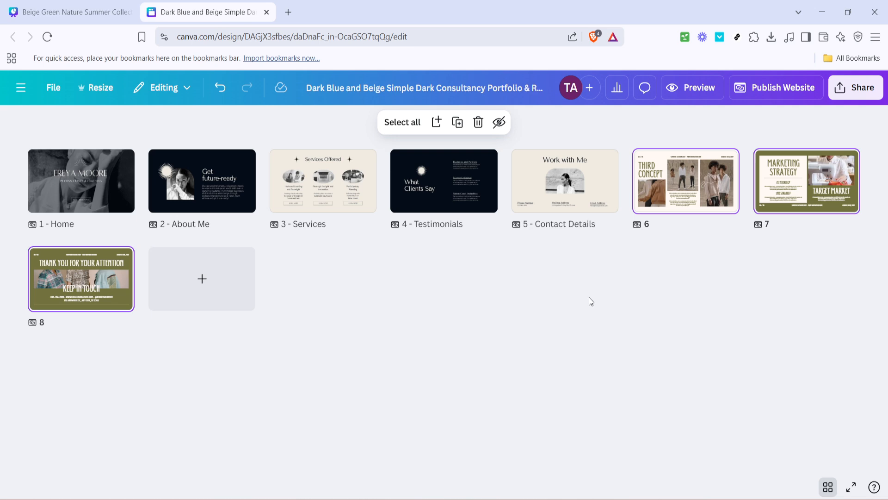
{"action": "mouse_move", "coordinate": [591, 296]}
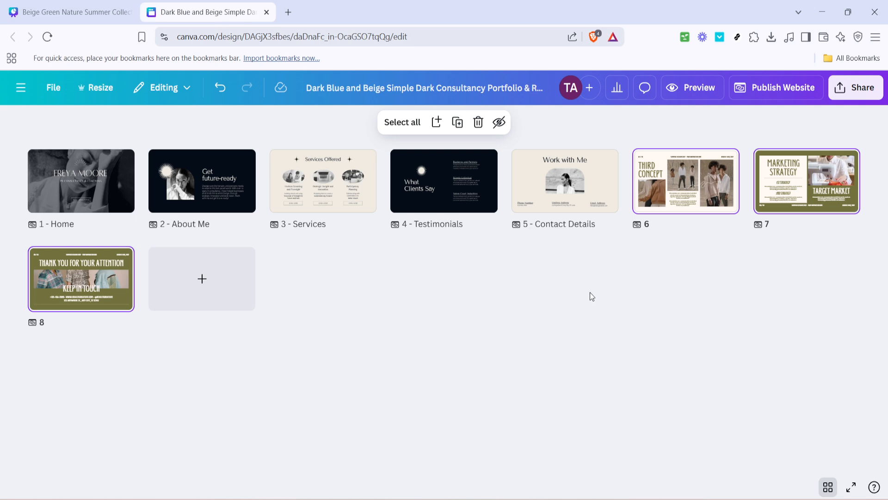